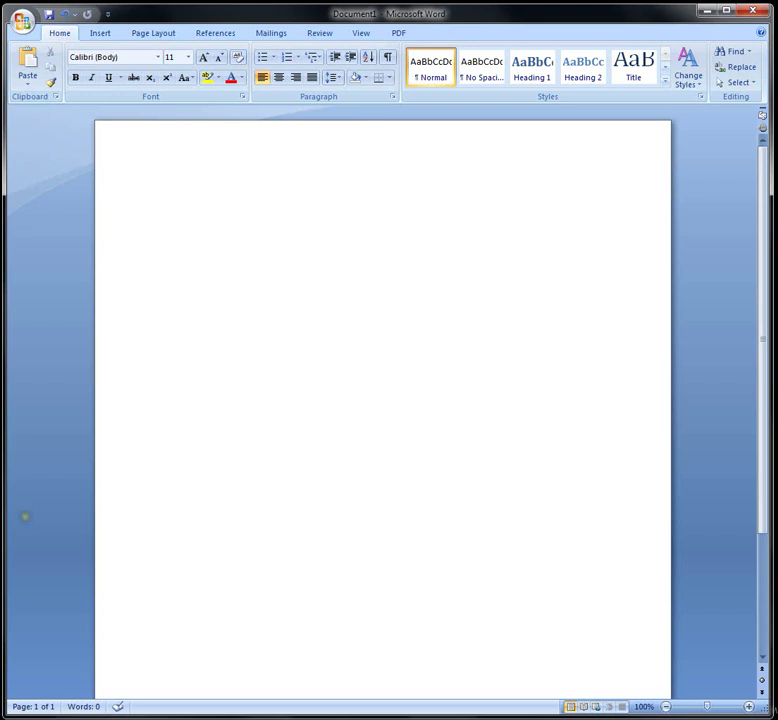
Insert a plain top-of-page number and write RESEARCH PAPER in the header.
click(164, 196)
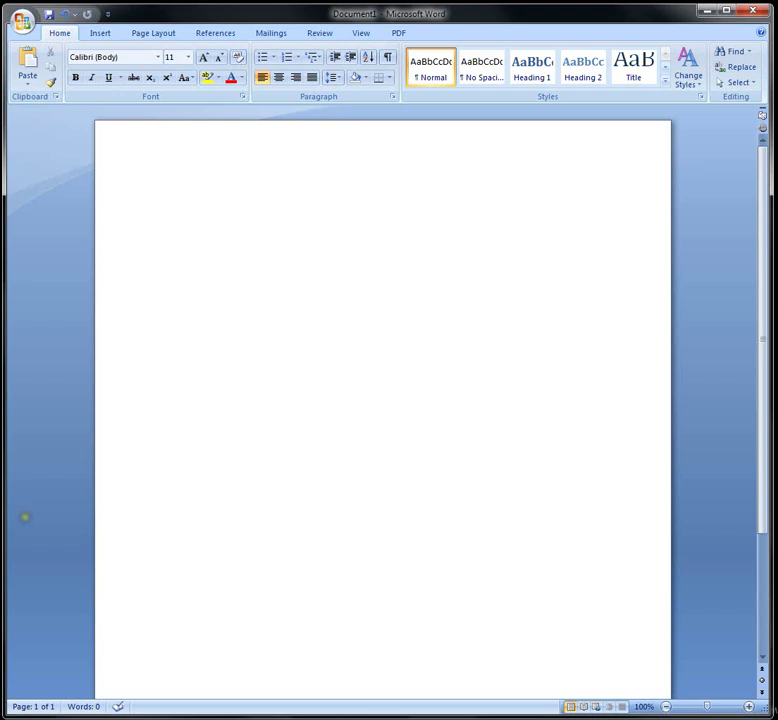
click(100, 32)
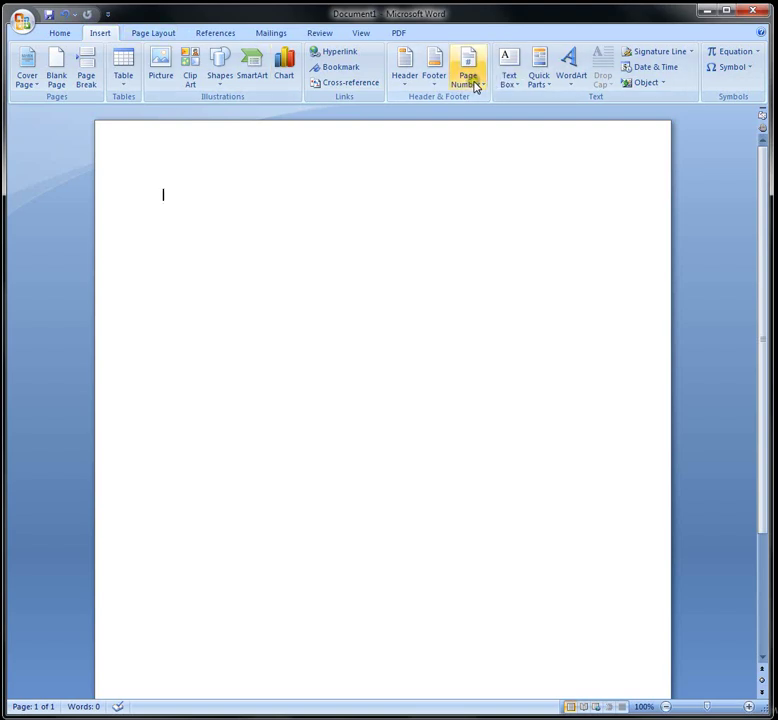
click(468, 68)
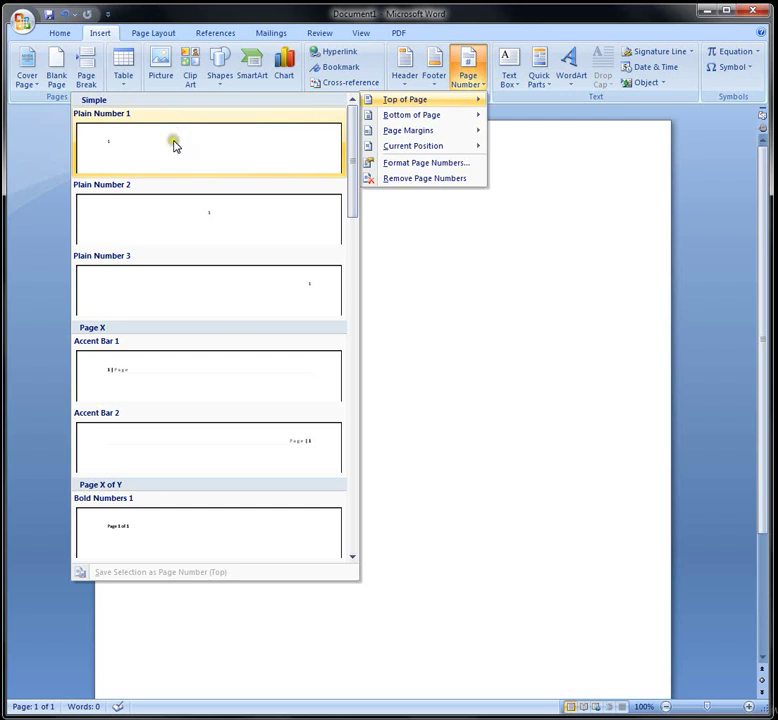
click(208, 148)
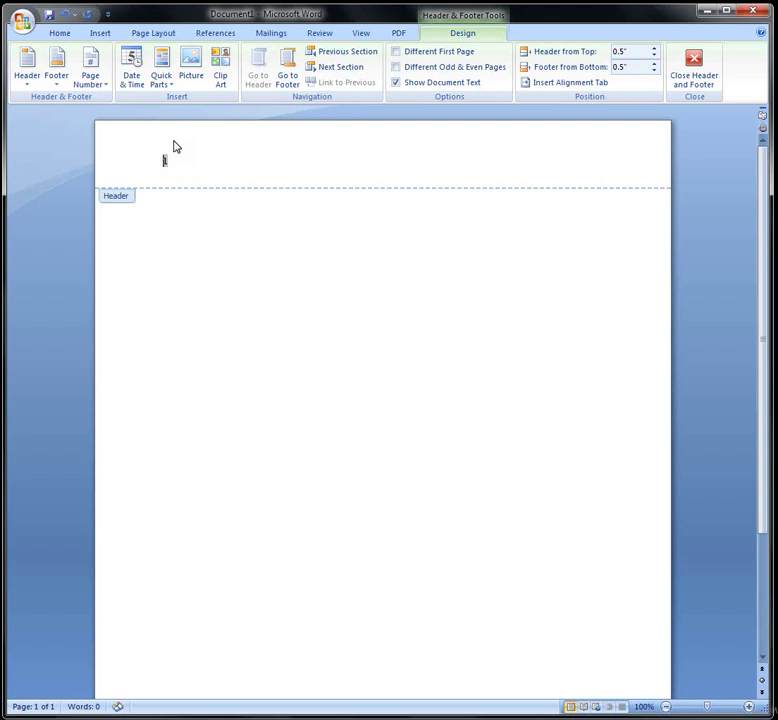
text(RESEARCH PAPER)
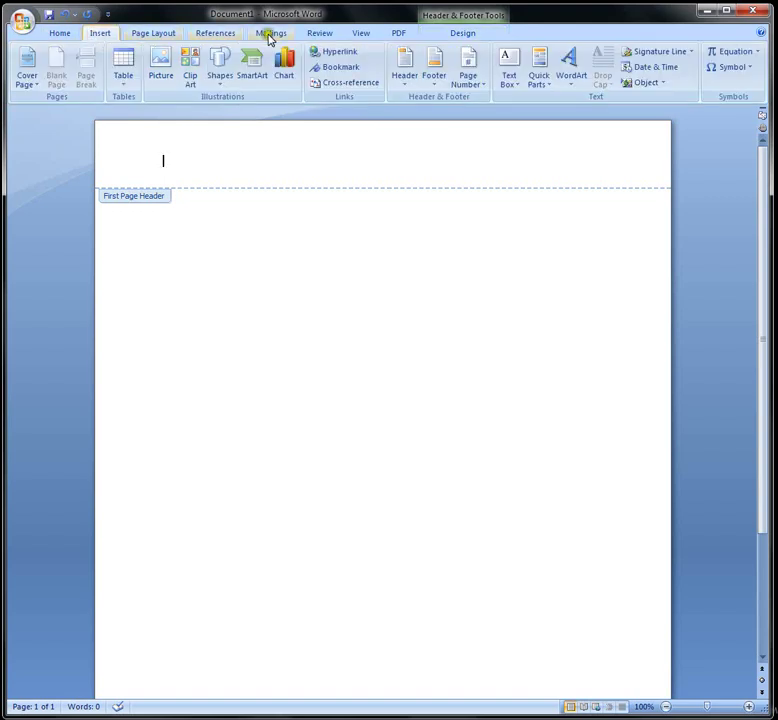
Write Running Head: RESEARCH PAPER with a plain page number 1 in the first-page header.
click(468, 68)
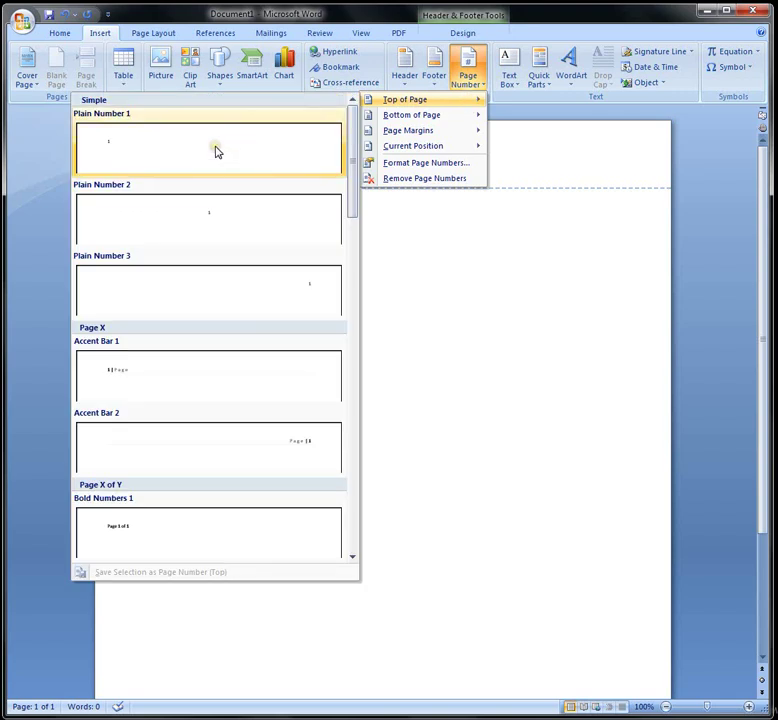
click(208, 148)
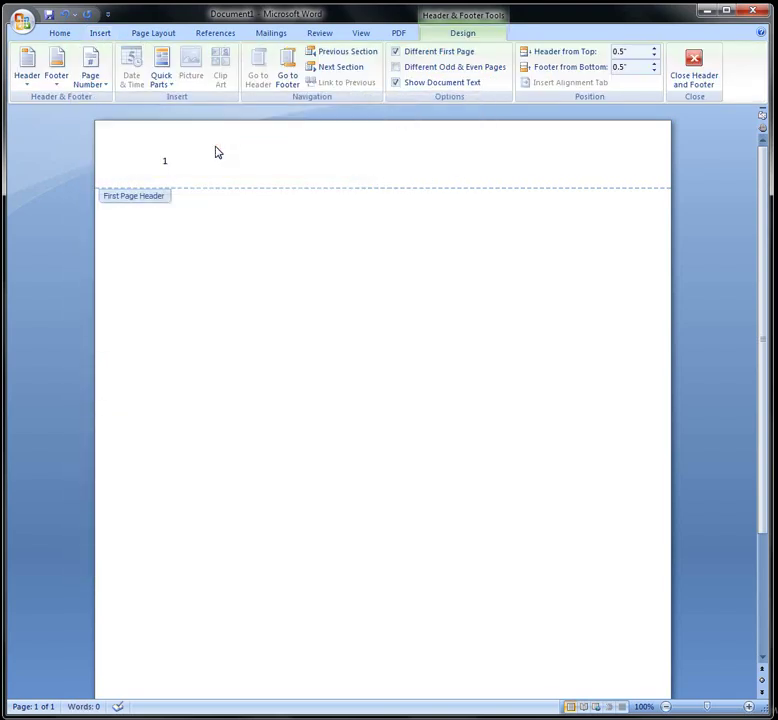
text(rU)
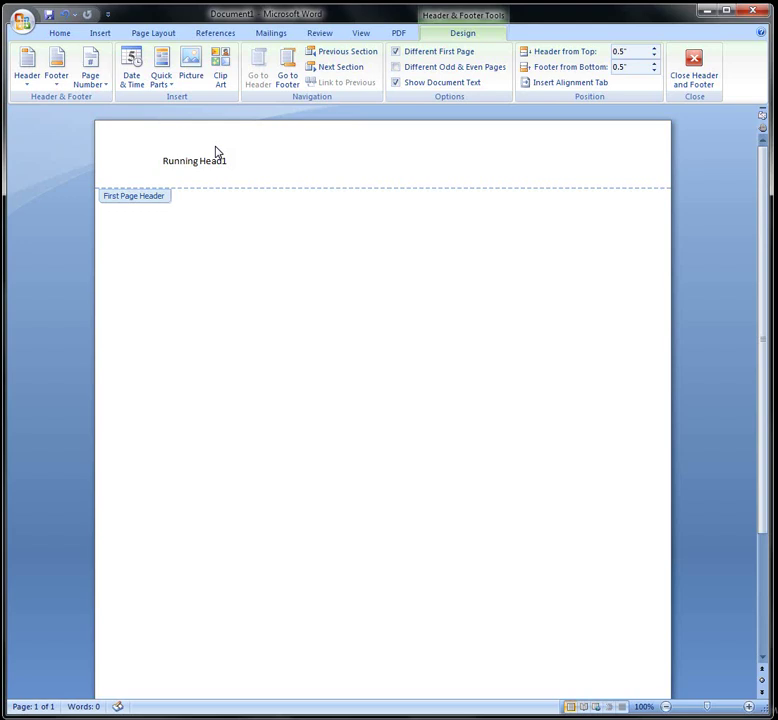
text(:)
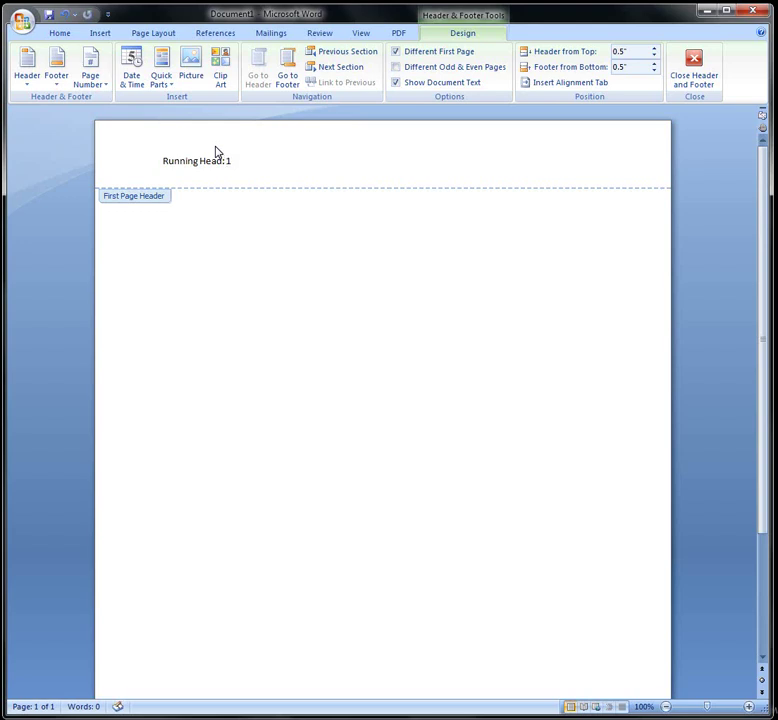
text(RESEARCH PAPER)
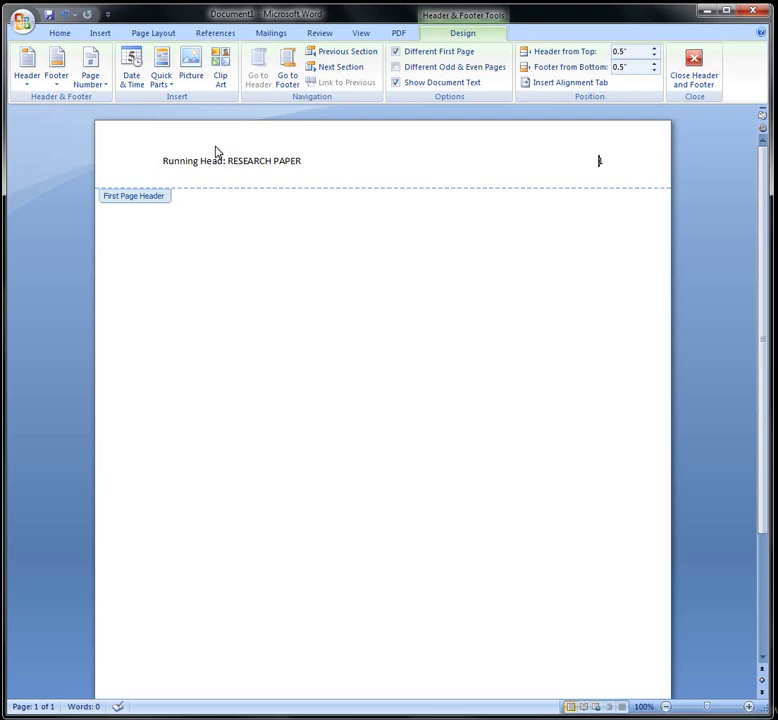
mouse_move(212, 272)
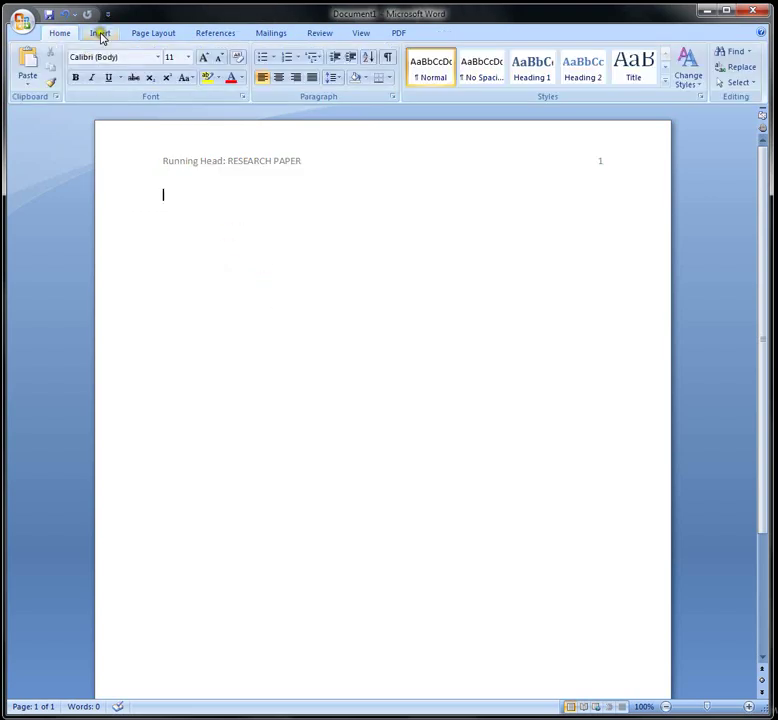
Insert a page break and check that page 2's header shows only RESEARCH PAPER.
click(100, 32)
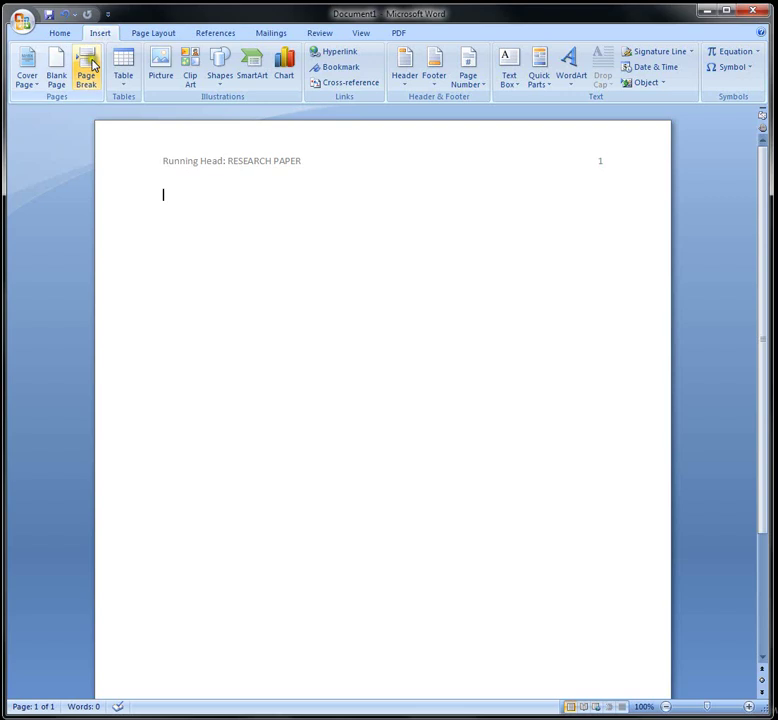
click(86, 66)
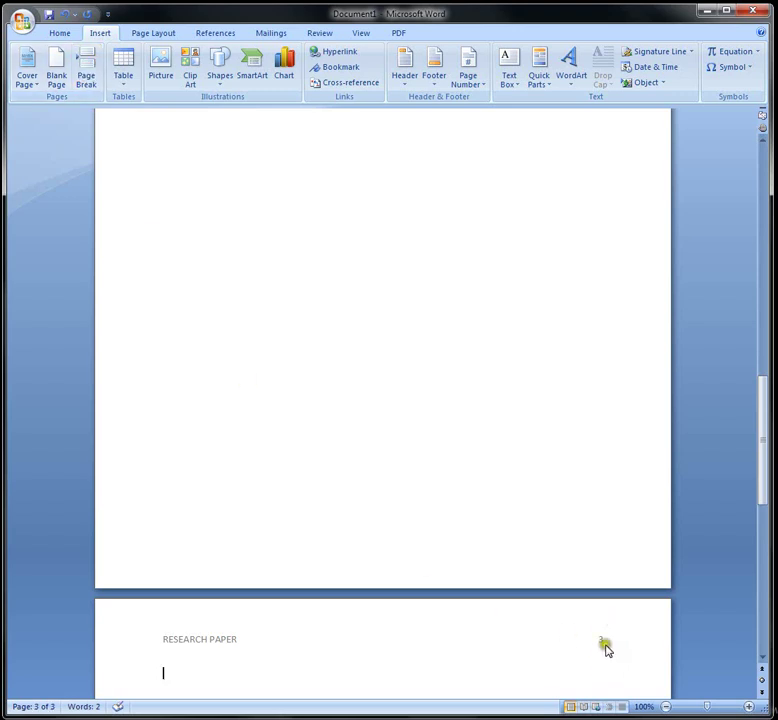
scroll(down, 3)
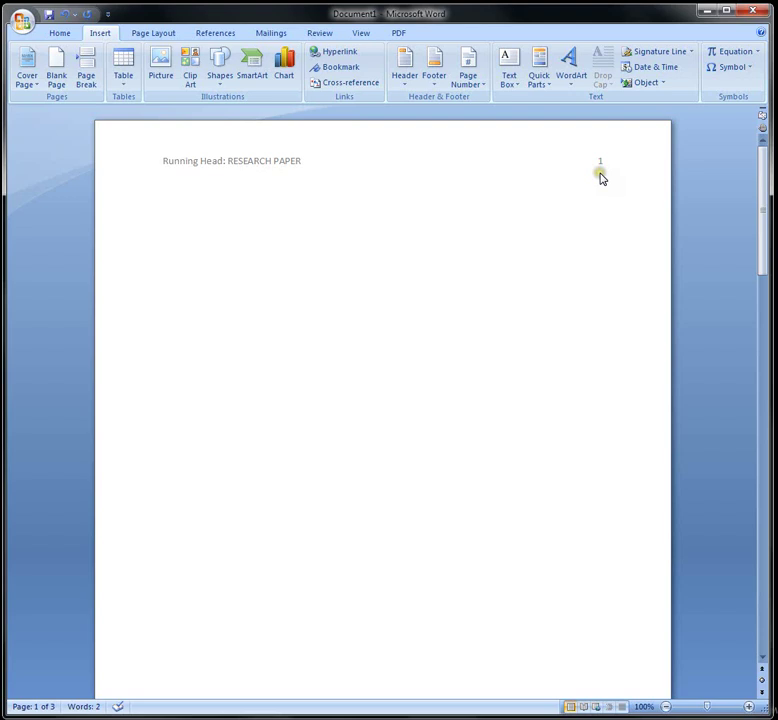
mouse_move(600, 172)
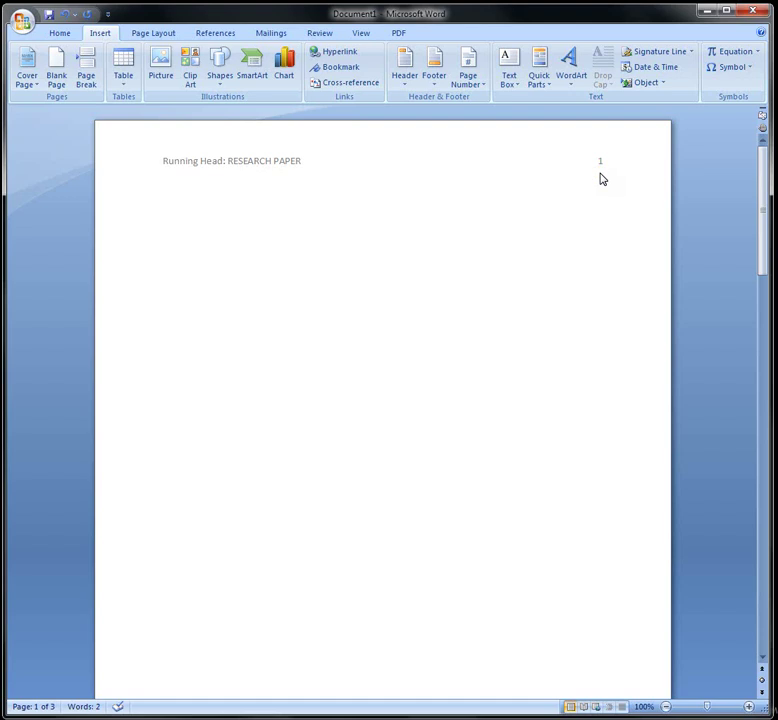